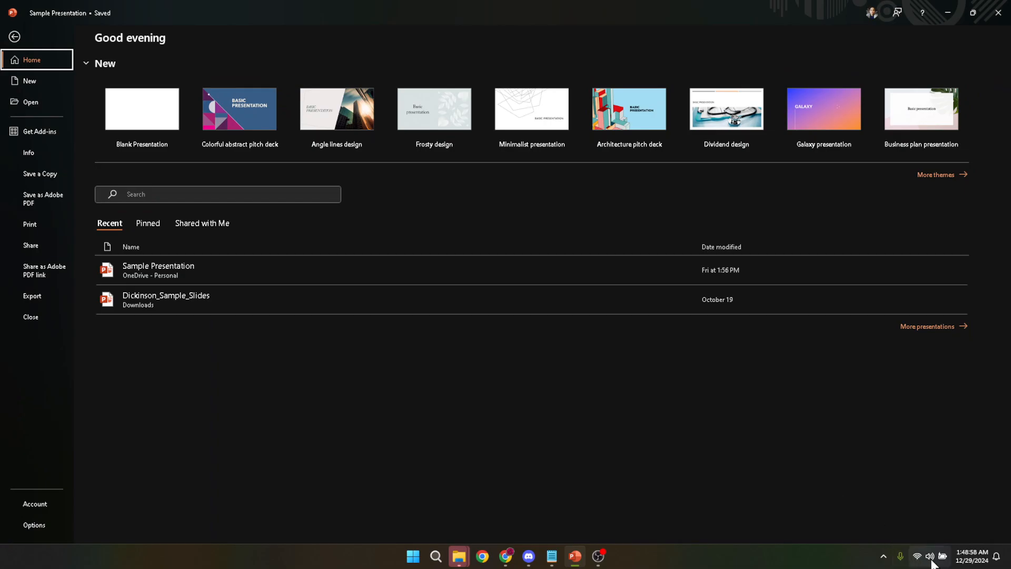
- Adjust the system volume from the Windows quick settings panel
click(930, 556)
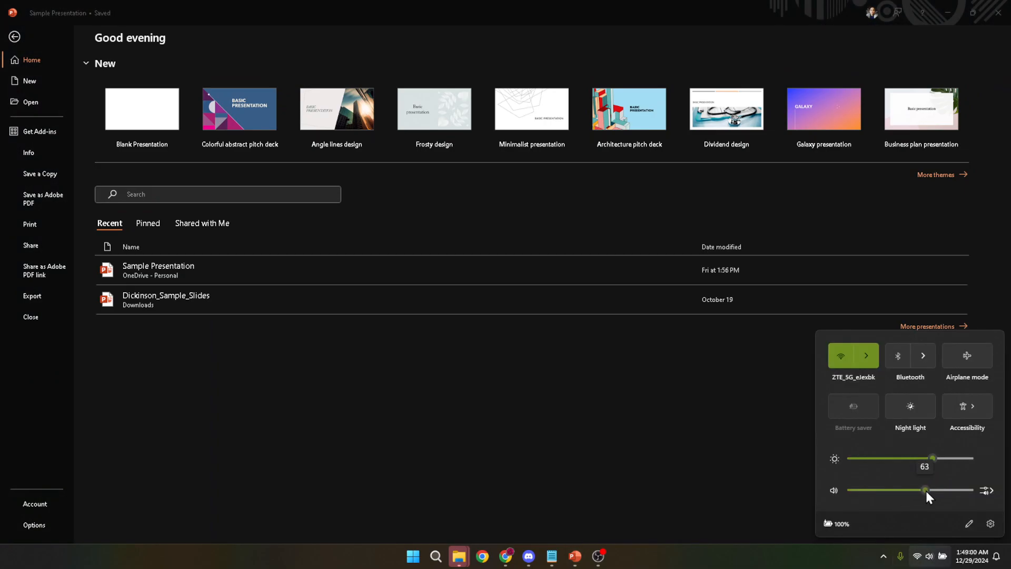
click(538, 392)
text(powerp)
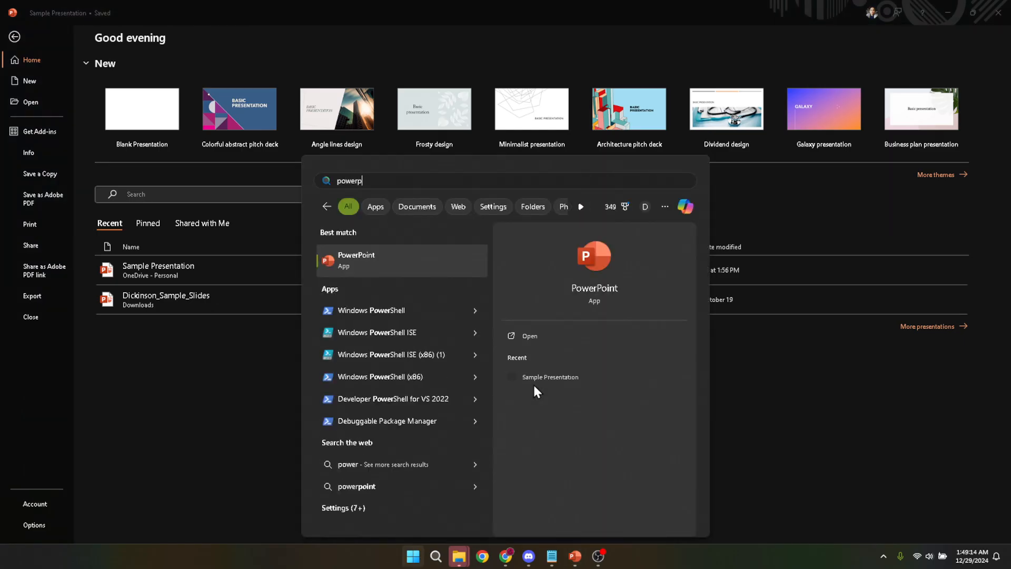
- Complete the Start search for 'powerpoint'
text(oint)
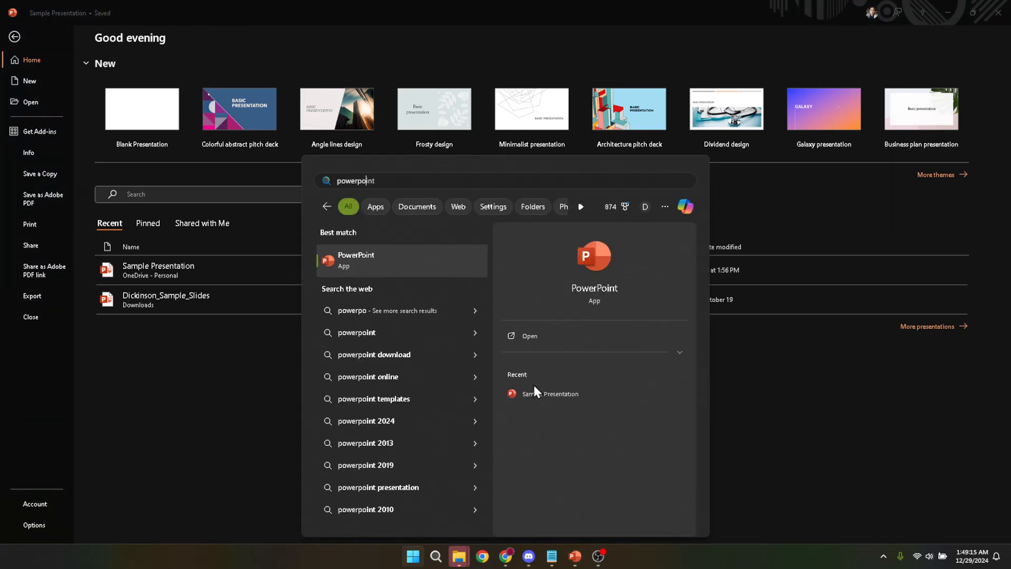
mouse_move(402, 256)
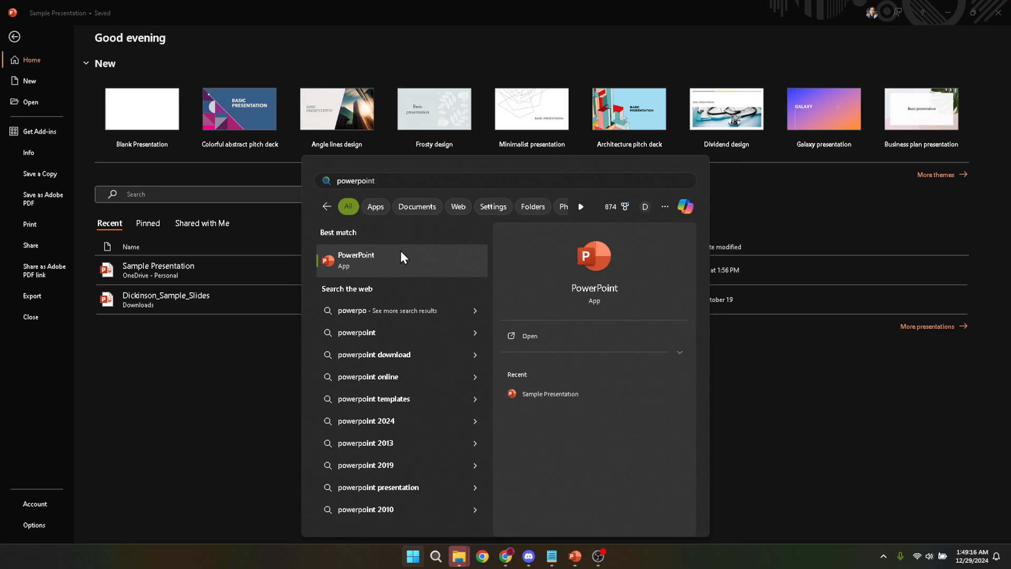
mouse_move(420, 269)
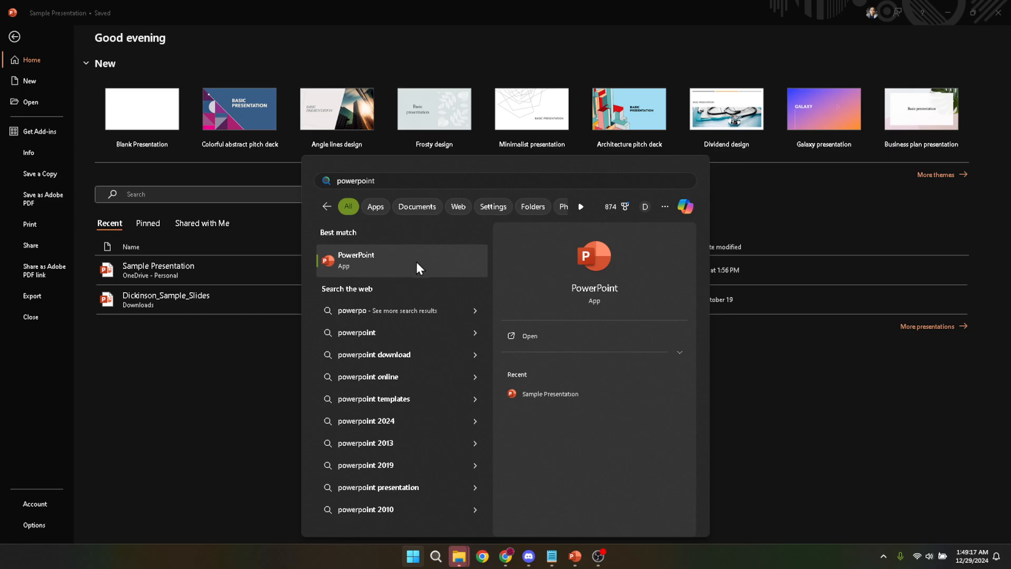
mouse_move(439, 263)
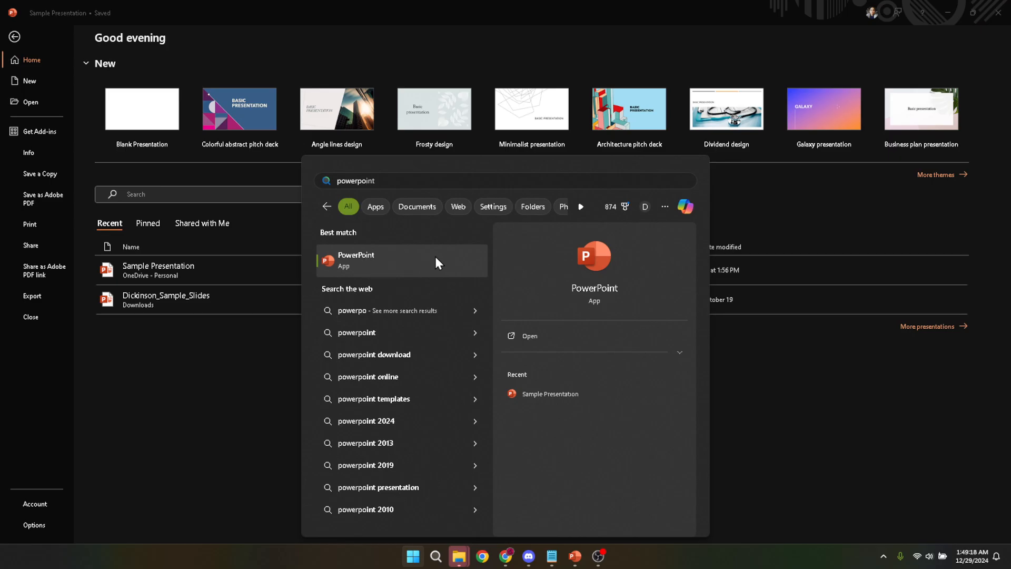
mouse_move(385, 265)
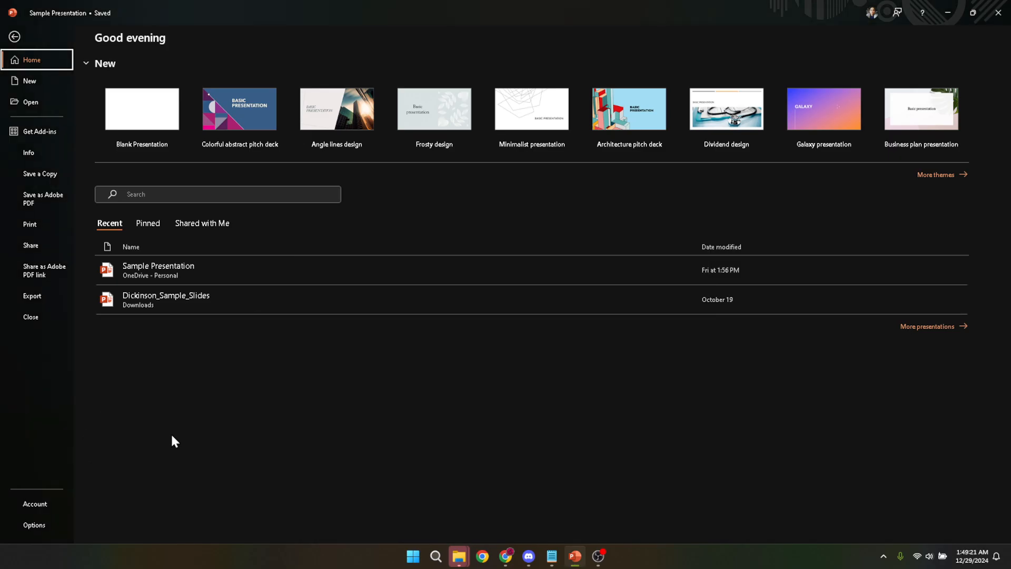
mouse_move(180, 434)
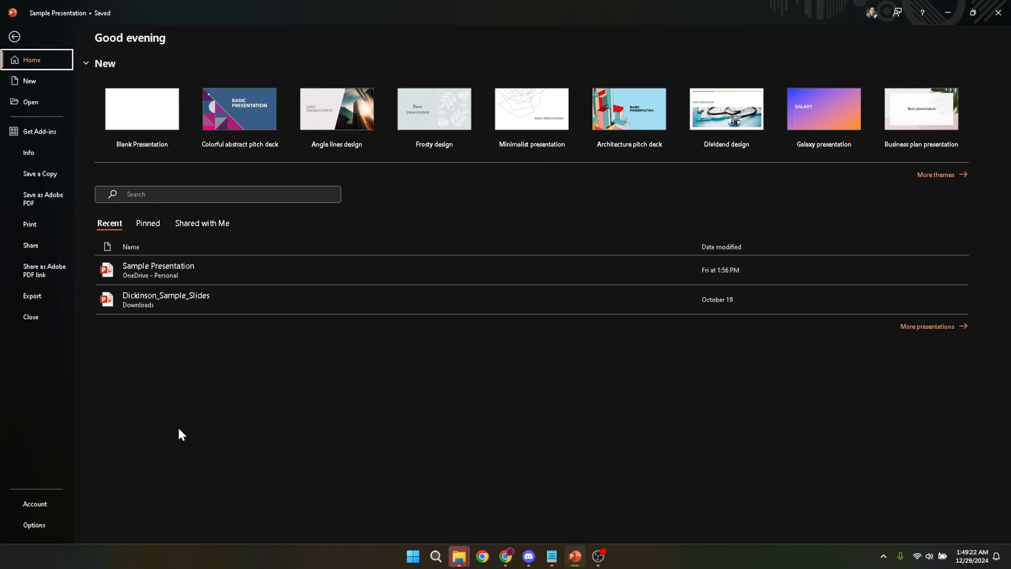
mouse_move(290, 277)
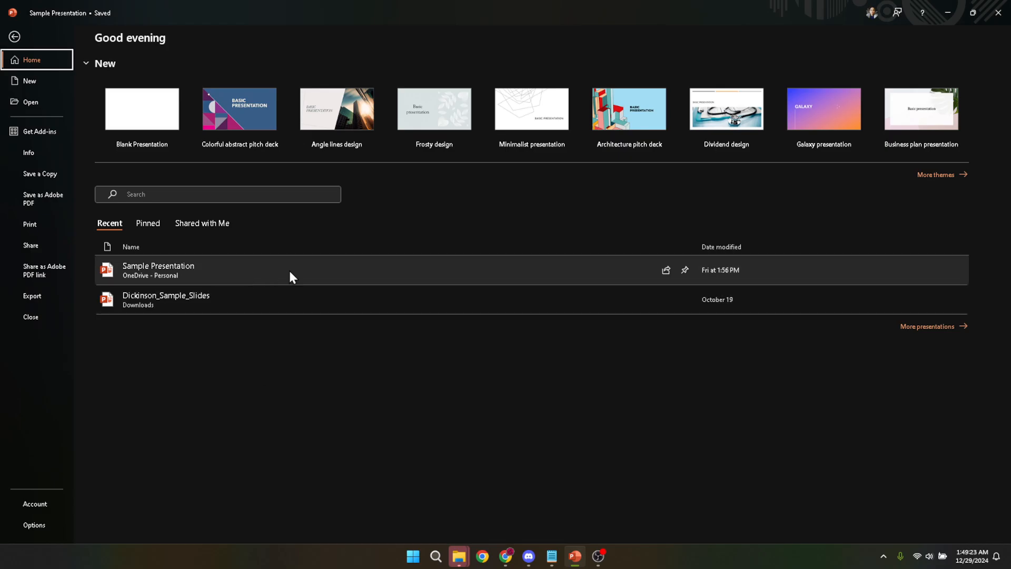
- Open Sample Presentation from the Recent list and show the Design tab
click(291, 270)
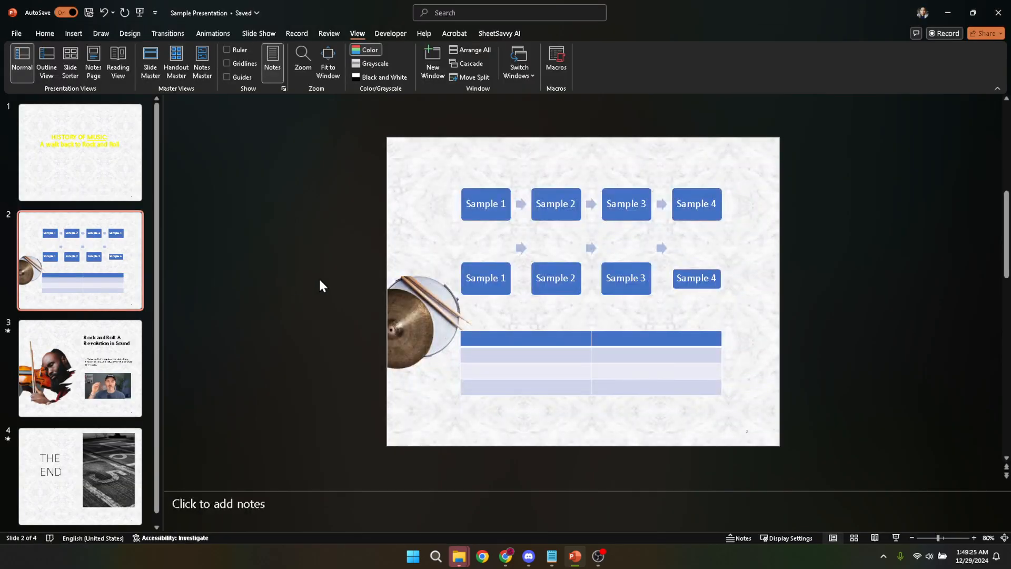
click(130, 33)
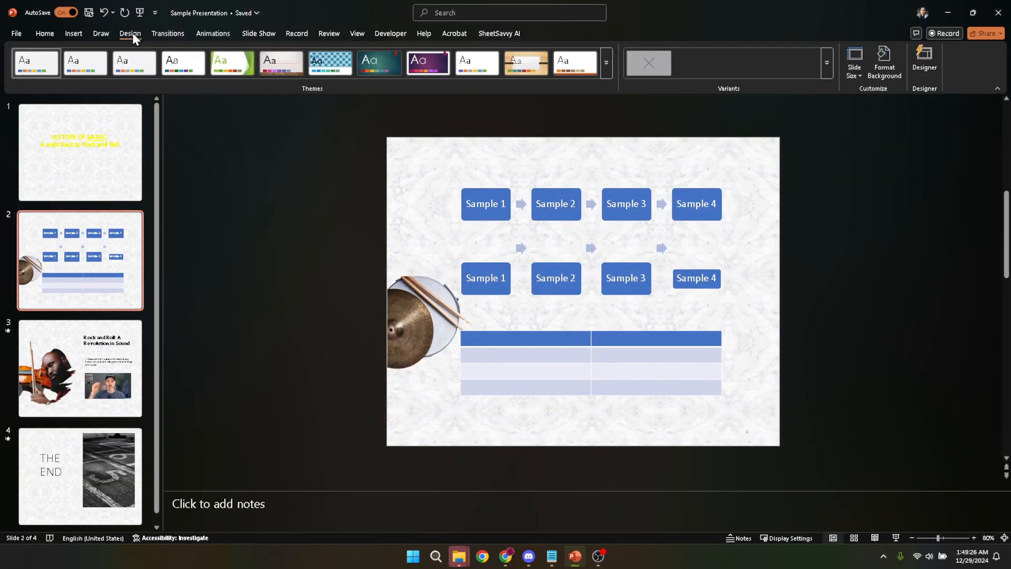
mouse_move(163, 118)
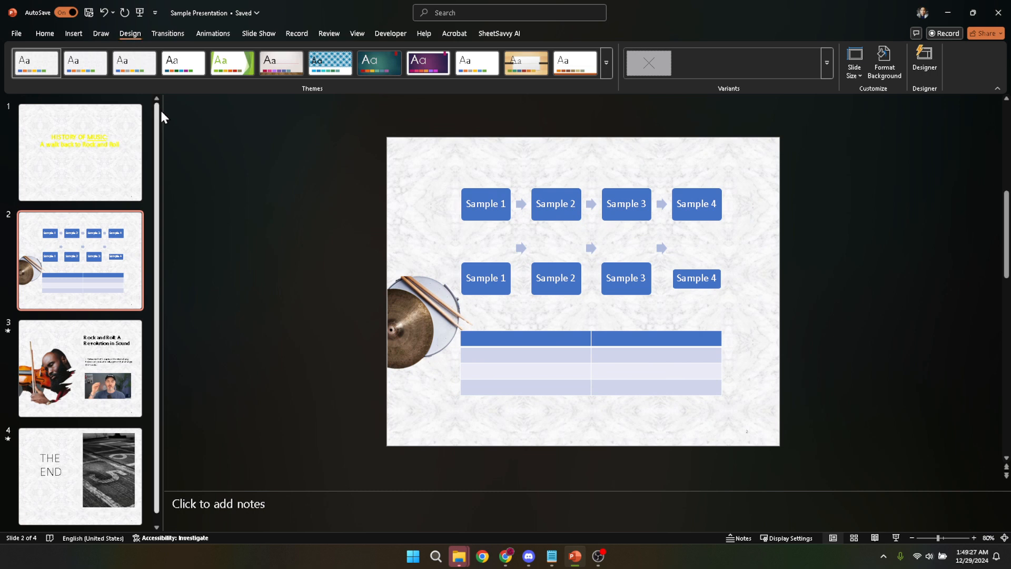
mouse_move(204, 147)
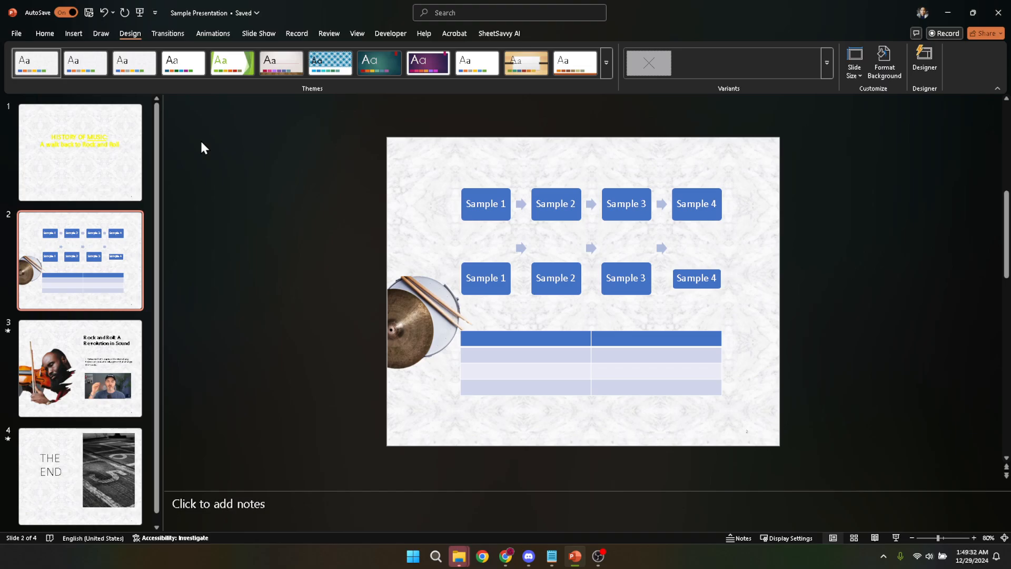
mouse_move(854, 65)
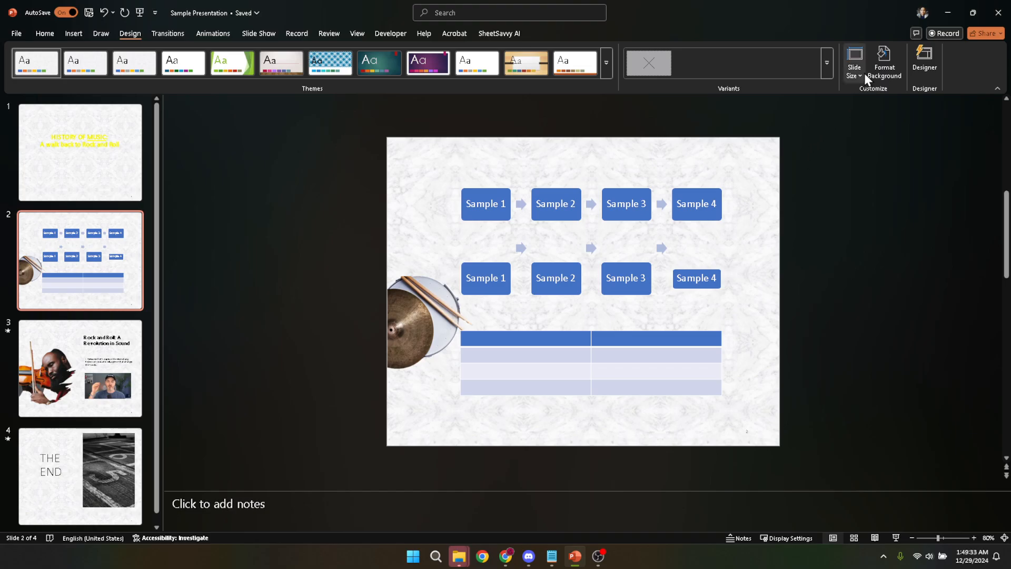
- Open Custom Slide Size from the Design tab's Slide Size dropdown
click(854, 61)
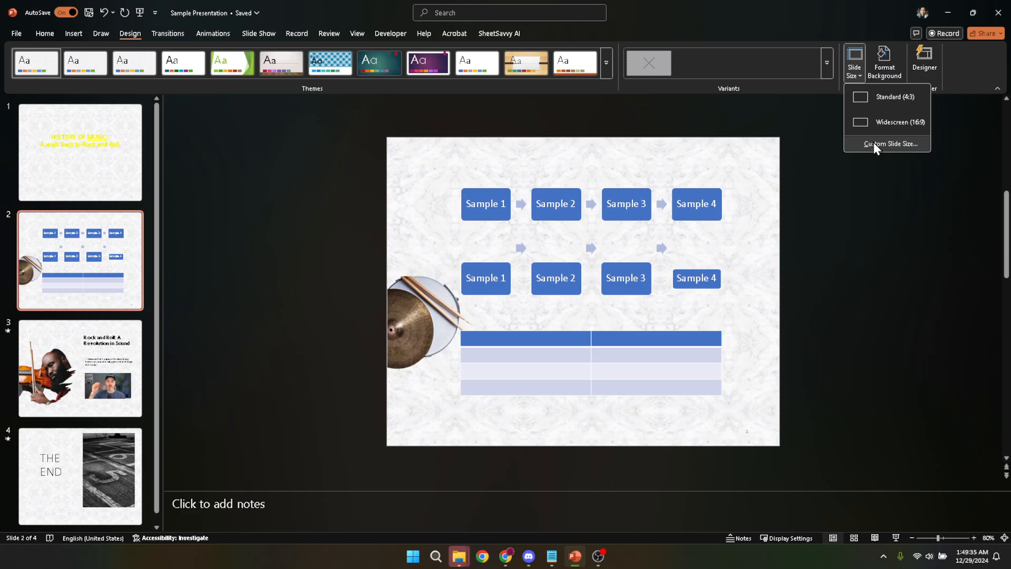
mouse_move(892, 138)
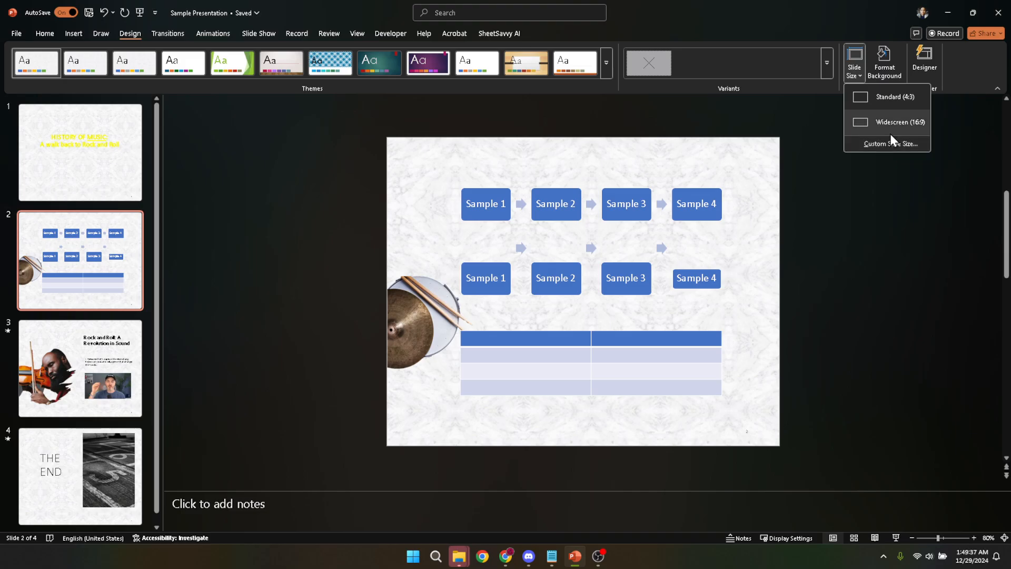
mouse_move(877, 121)
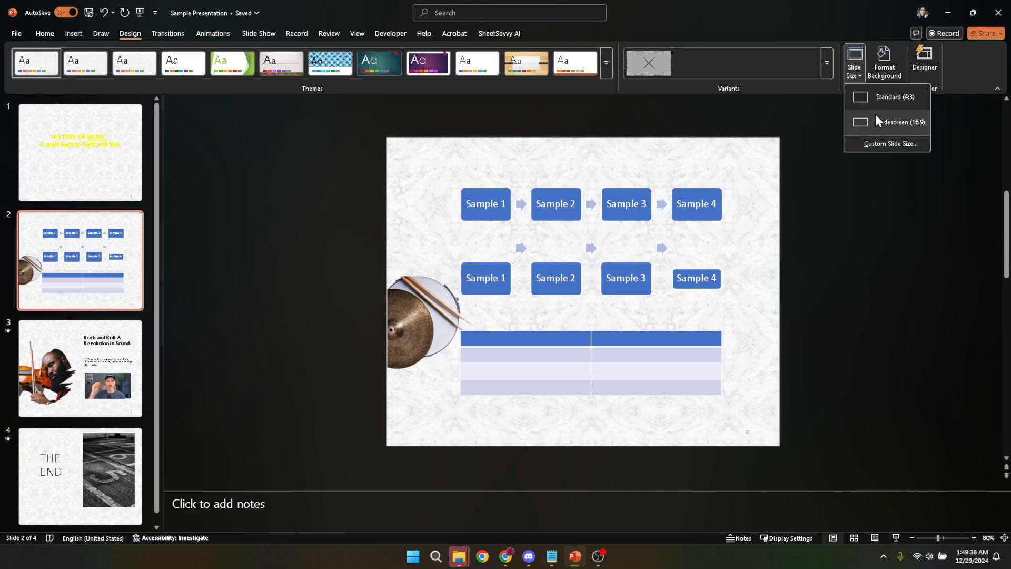
mouse_move(884, 143)
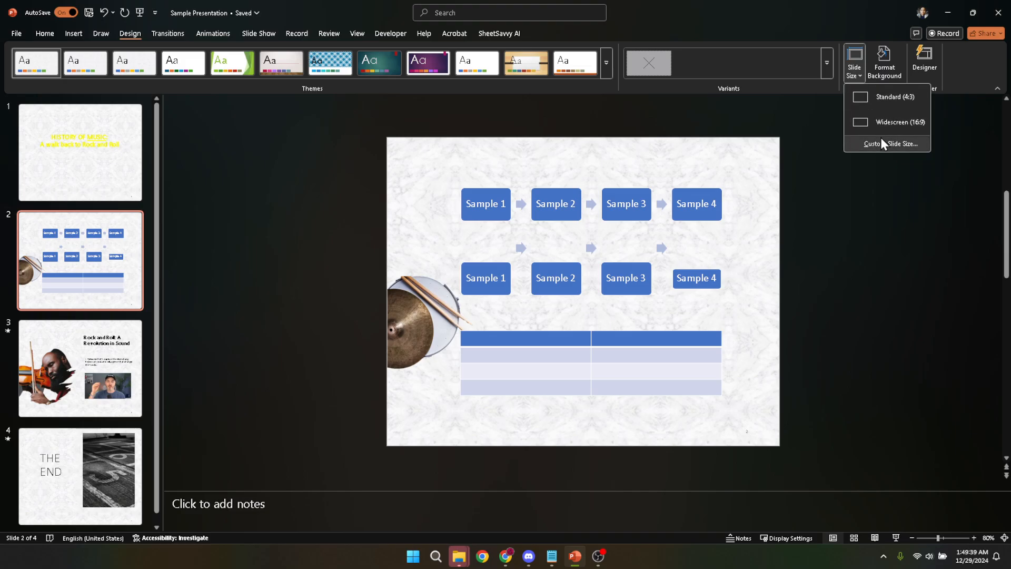
mouse_move(892, 146)
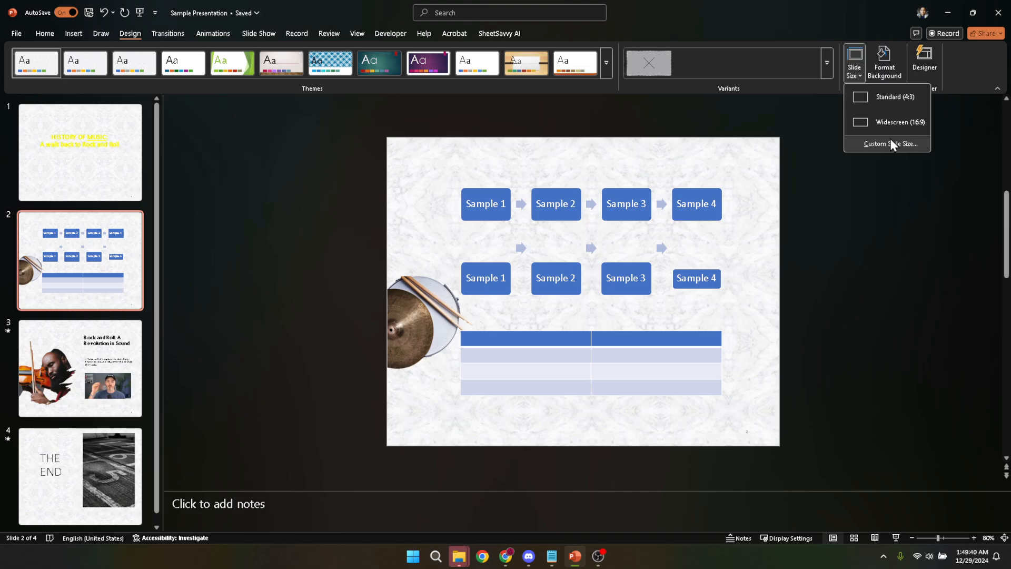
mouse_move(893, 144)
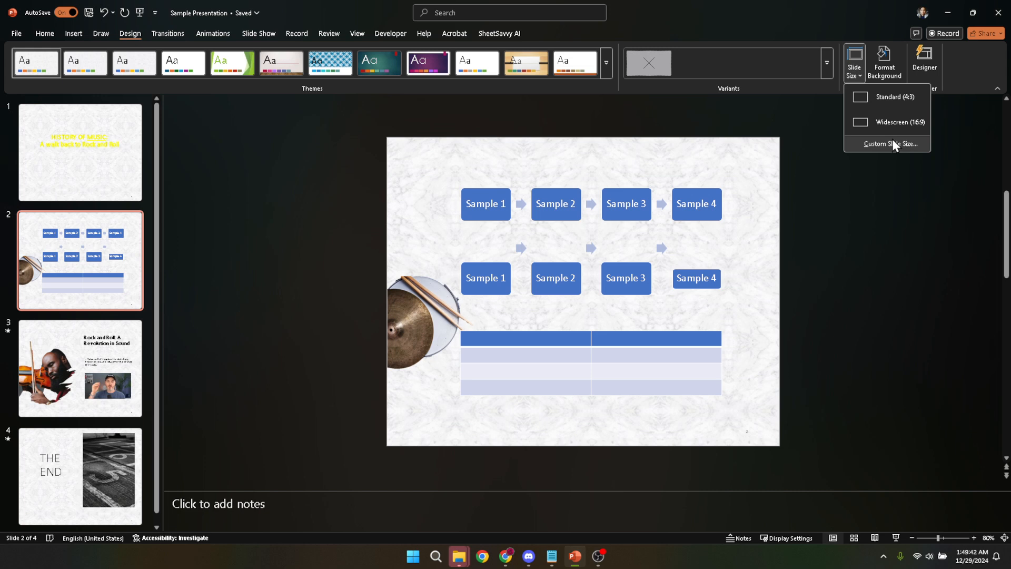
mouse_move(896, 126)
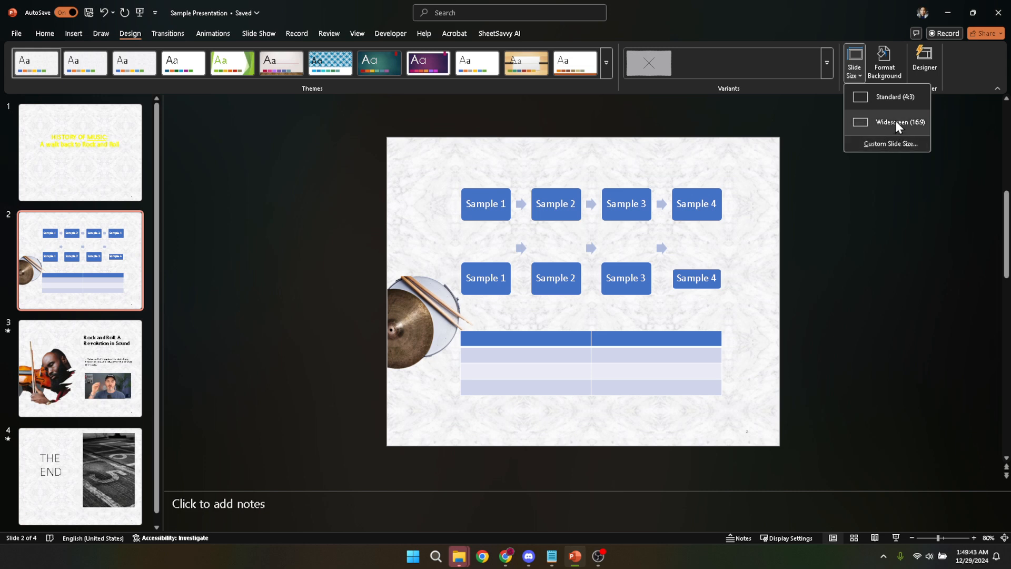
mouse_move(893, 126)
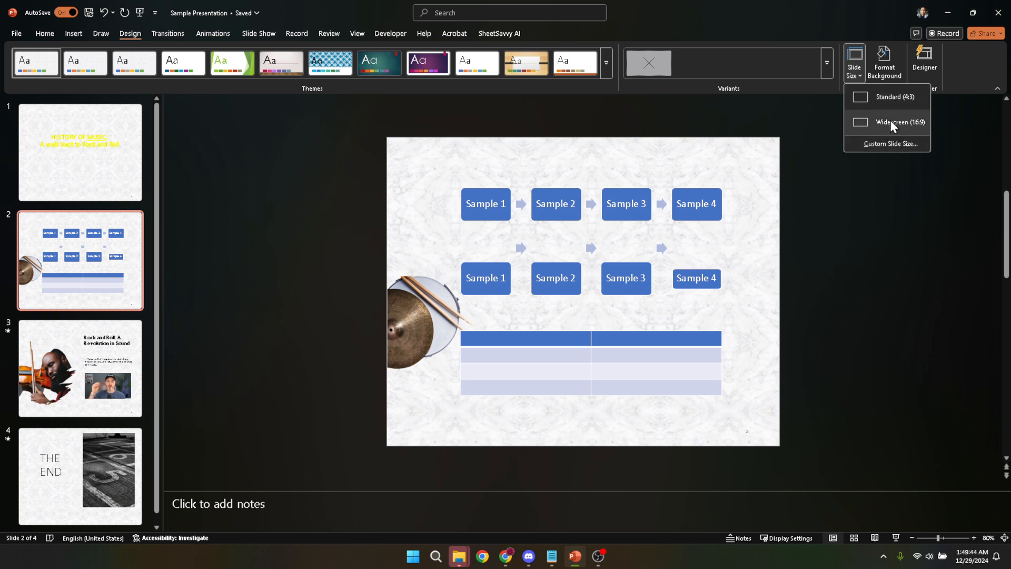
mouse_move(892, 136)
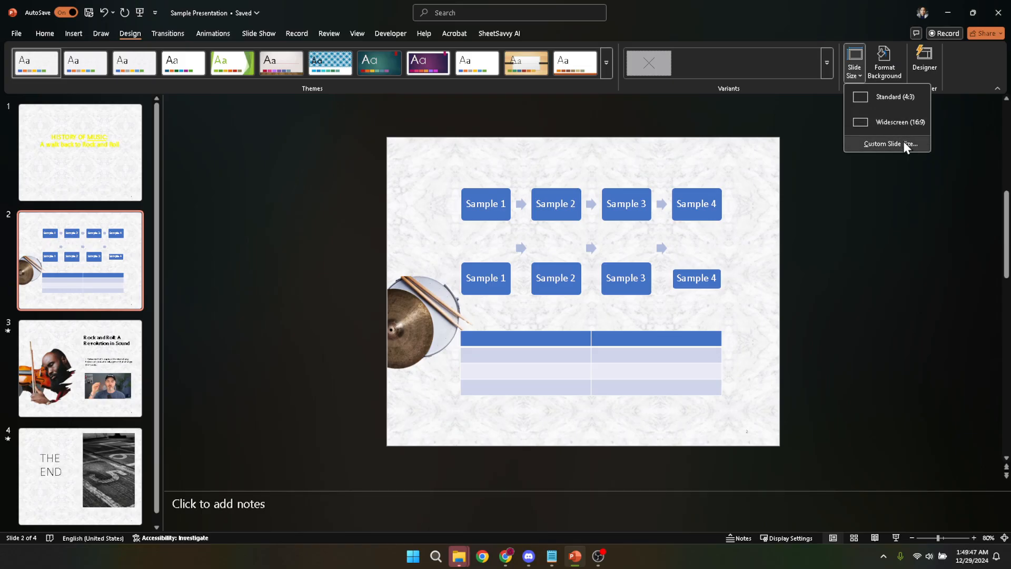
mouse_move(887, 97)
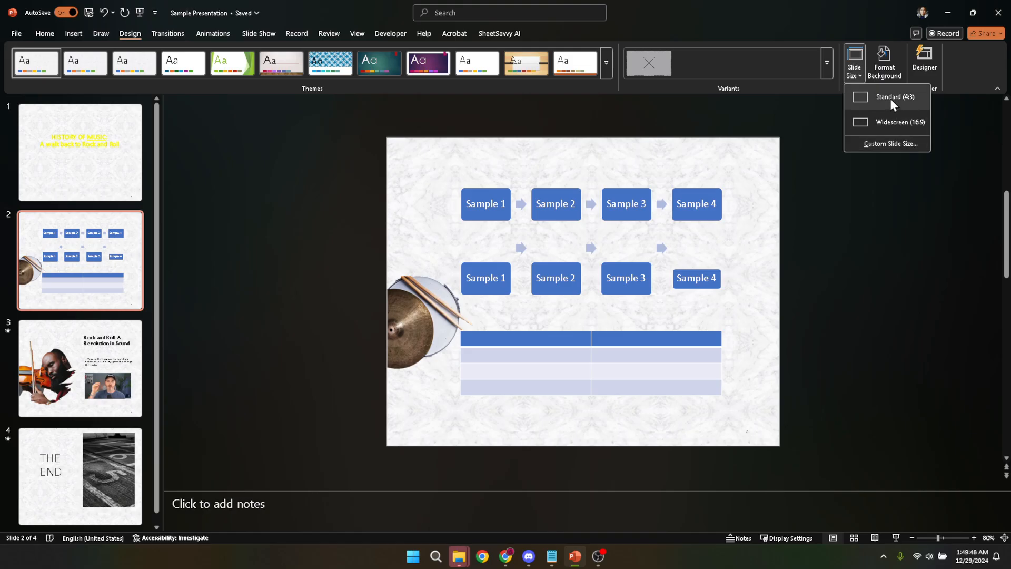
click(892, 143)
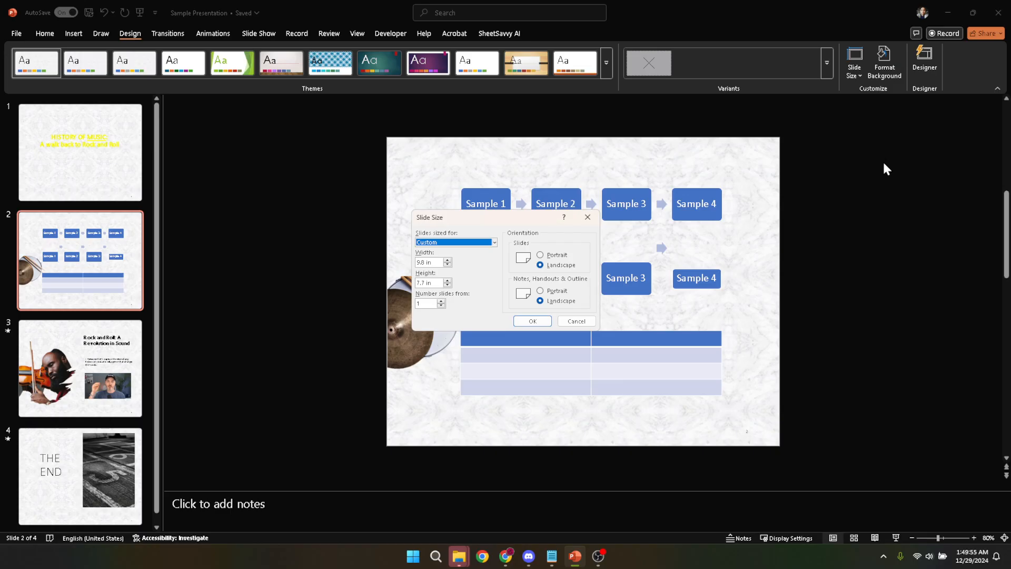
mouse_move(531, 231)
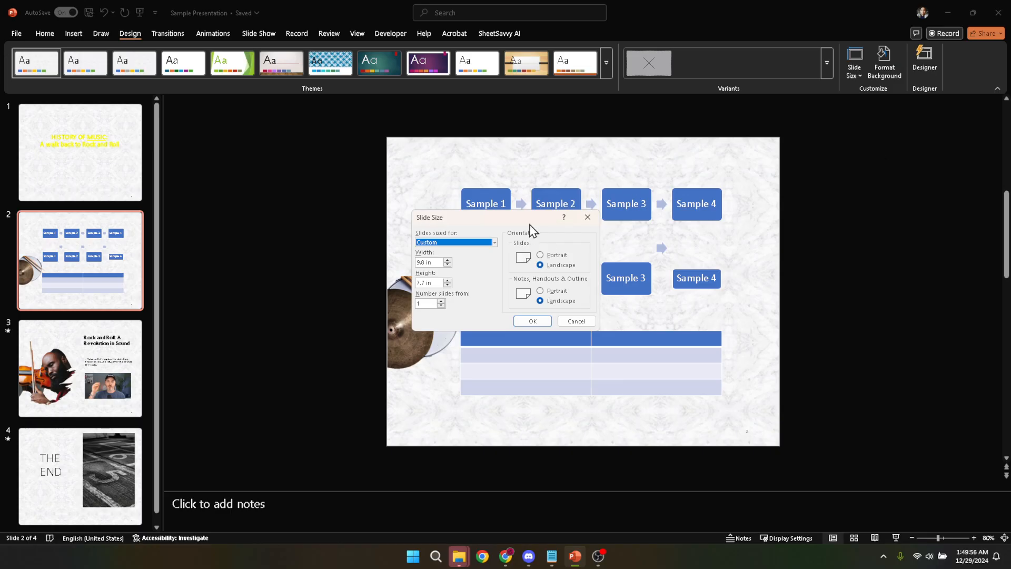
mouse_move(534, 224)
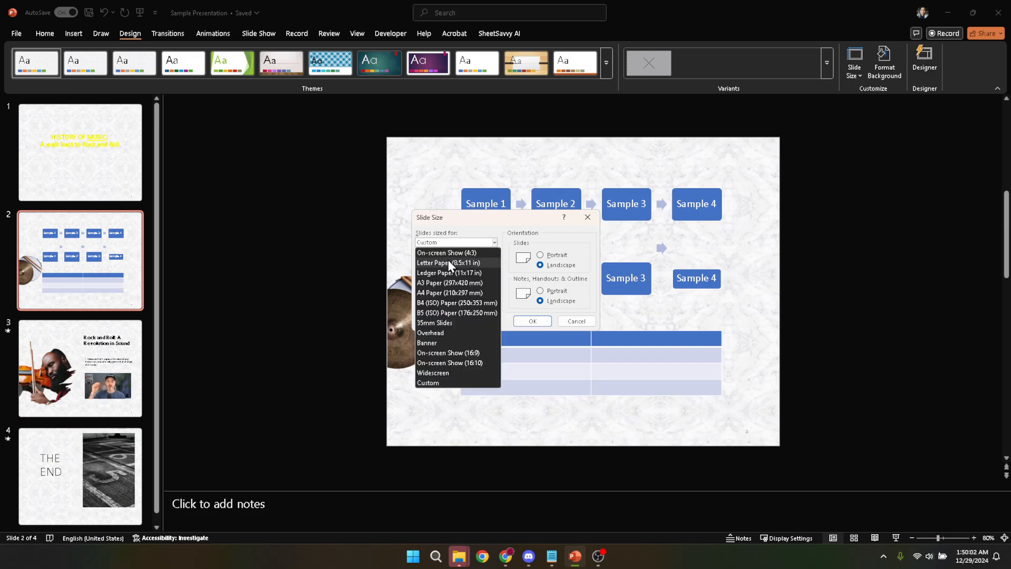
mouse_move(462, 306)
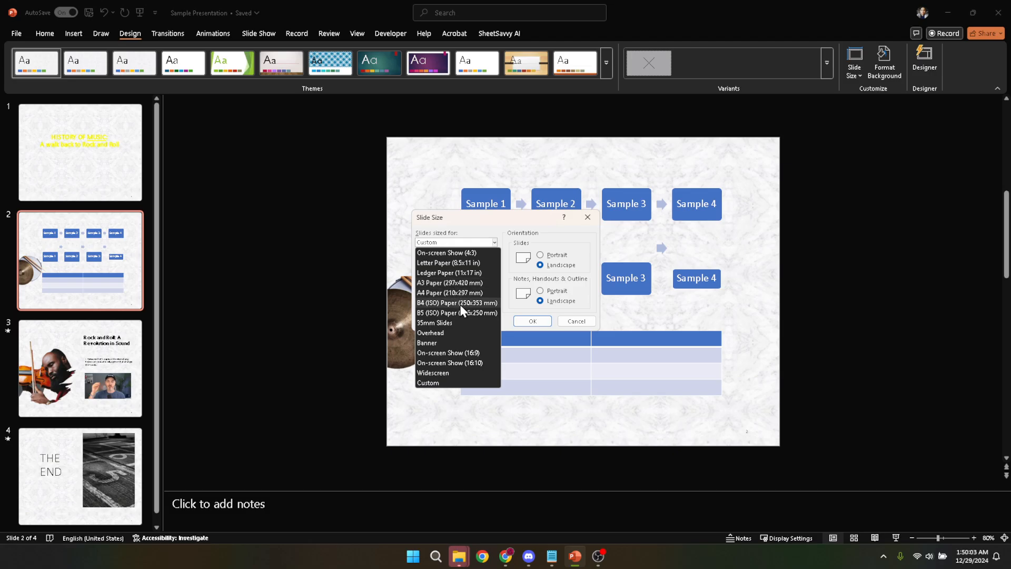
mouse_move(458, 353)
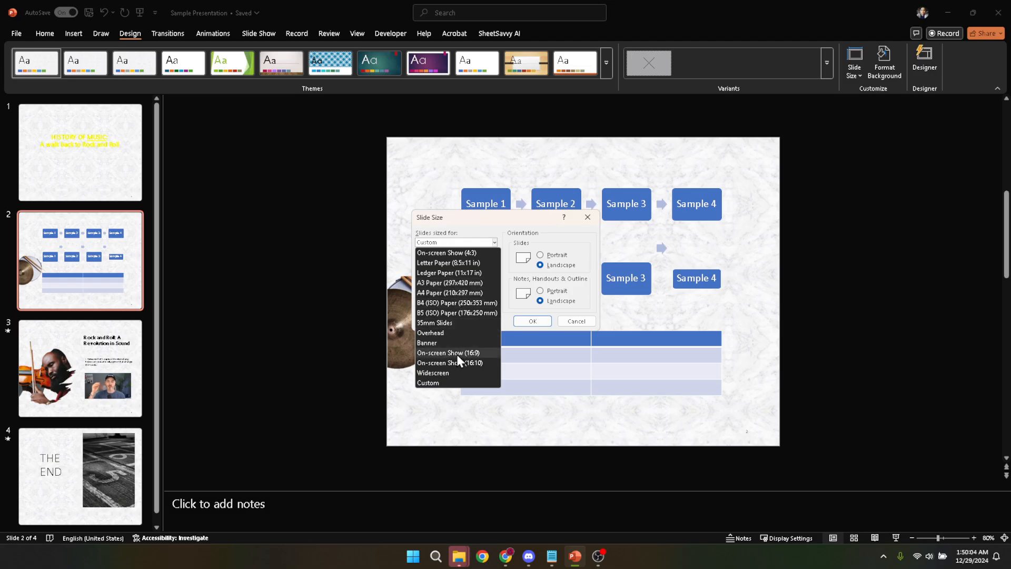
mouse_move(467, 363)
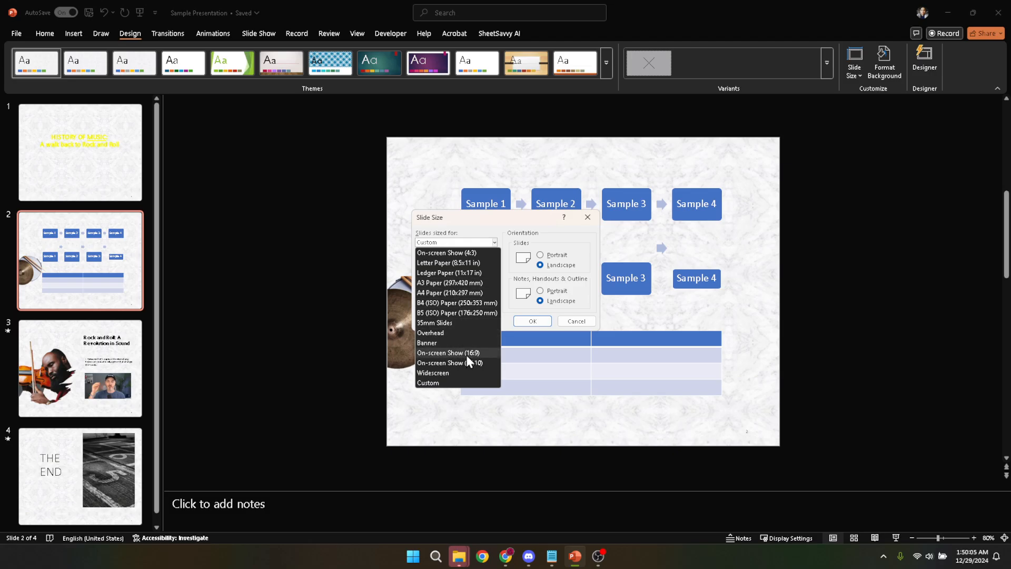
mouse_move(437, 256)
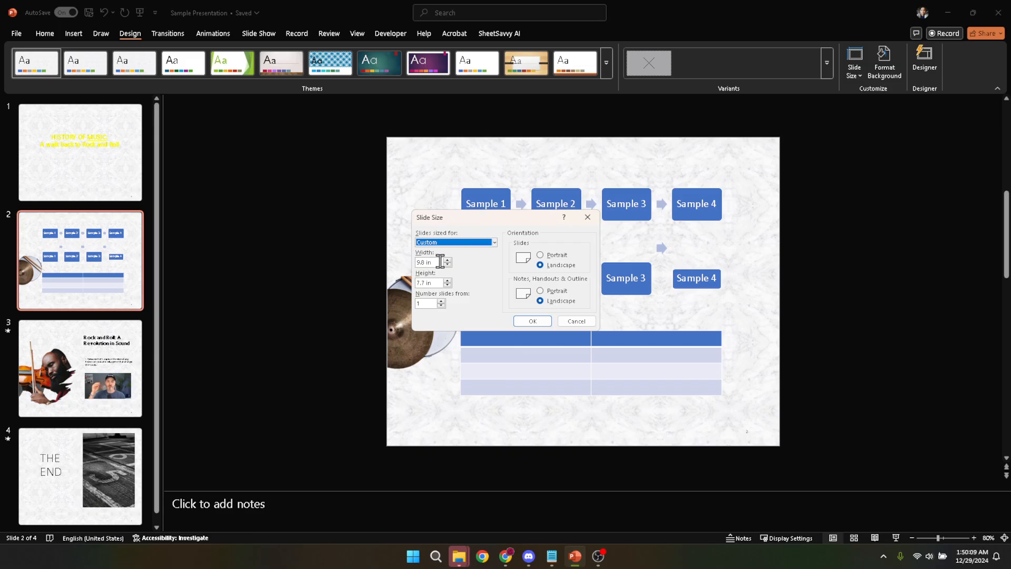
mouse_move(502, 296)
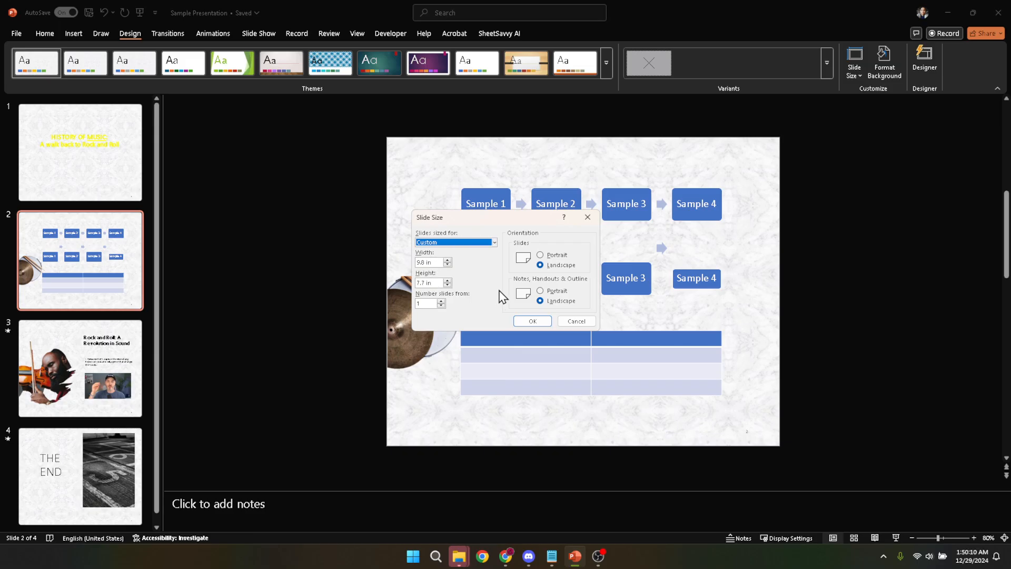
mouse_move(458, 297)
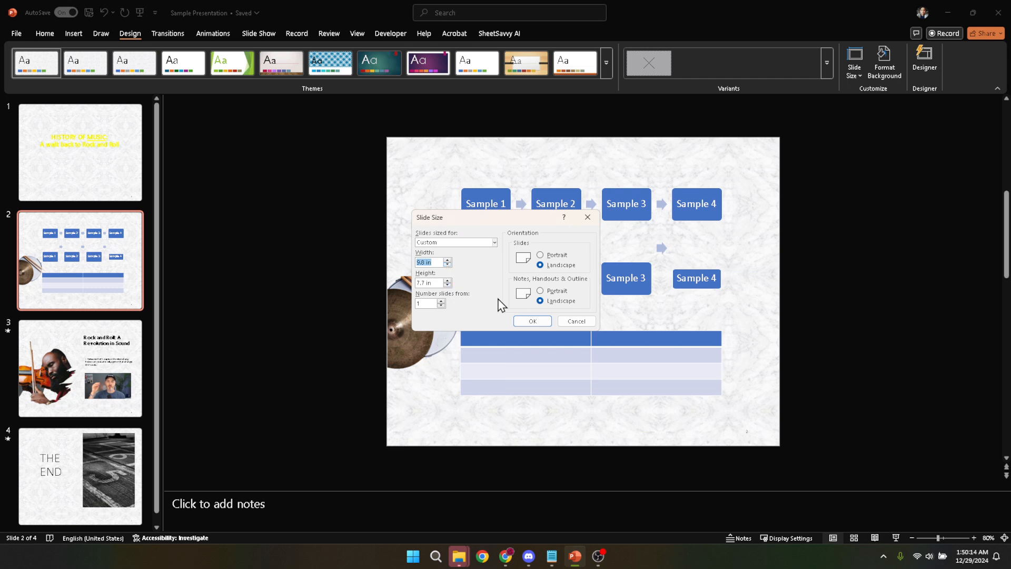
- Reopen Custom Slide Size with Notes, Handouts & Outline set to Portrait
click(531, 321)
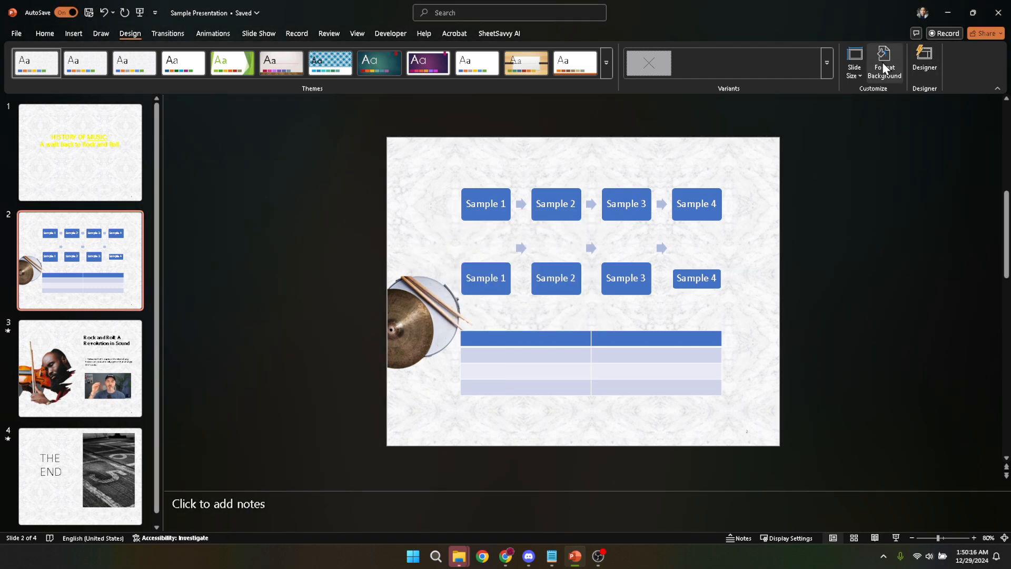
mouse_move(871, 93)
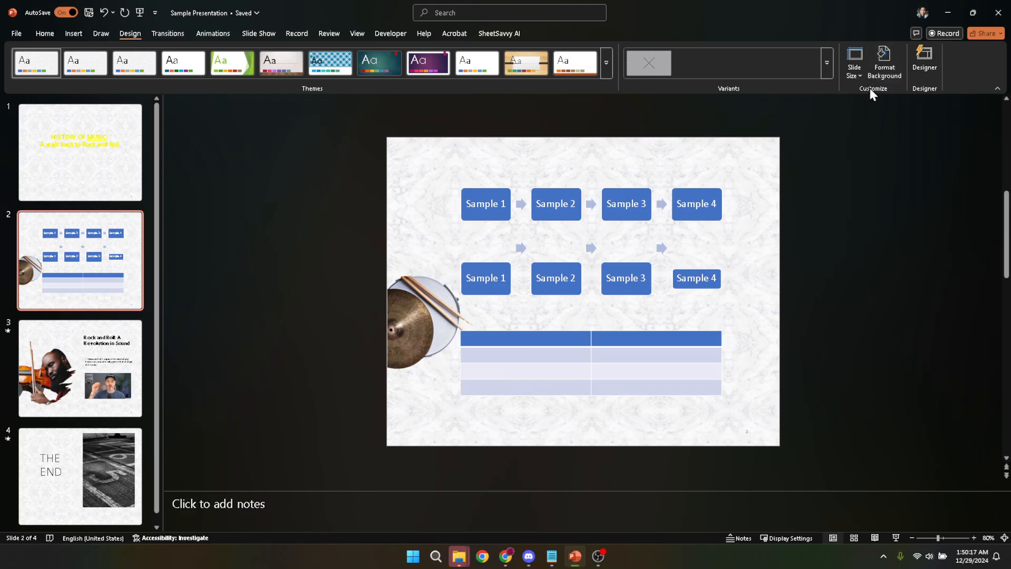
click(854, 61)
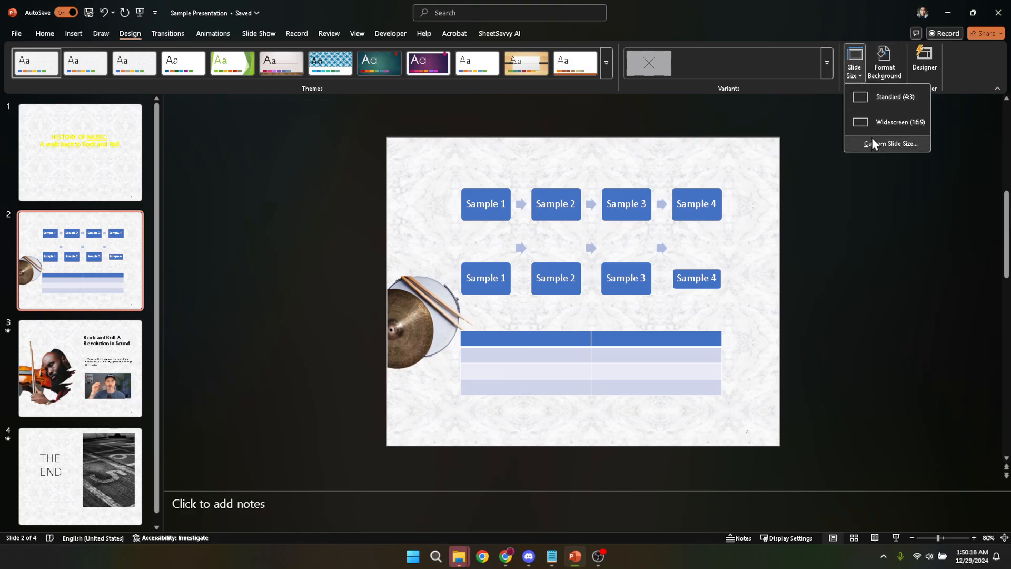
click(888, 143)
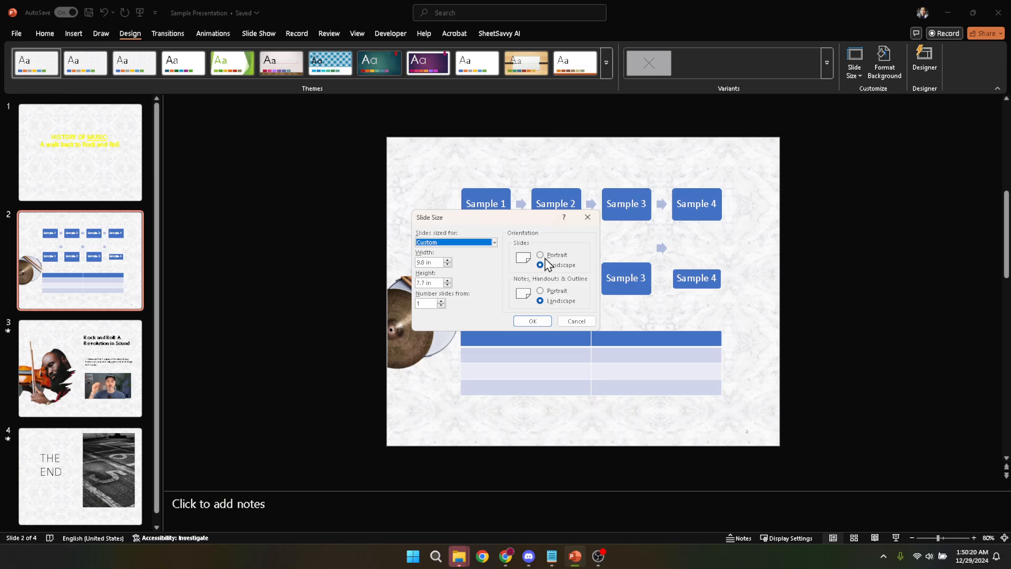
mouse_move(555, 285)
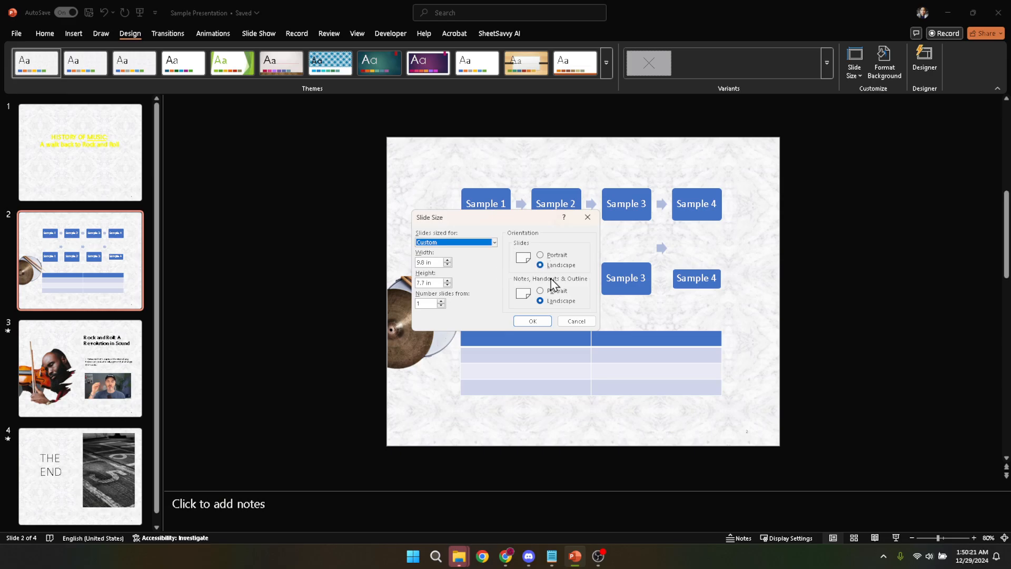
click(532, 321)
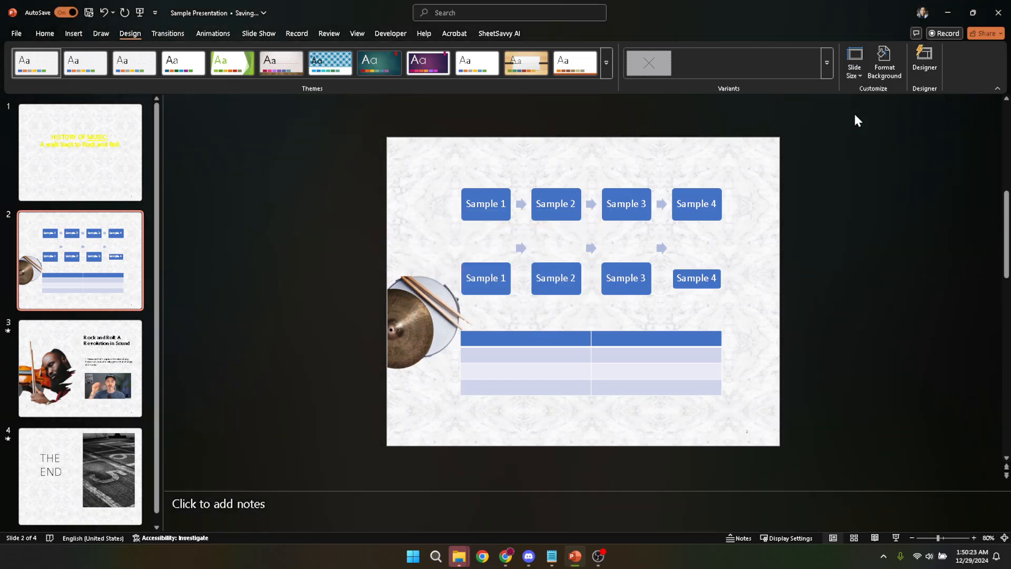
click(855, 63)
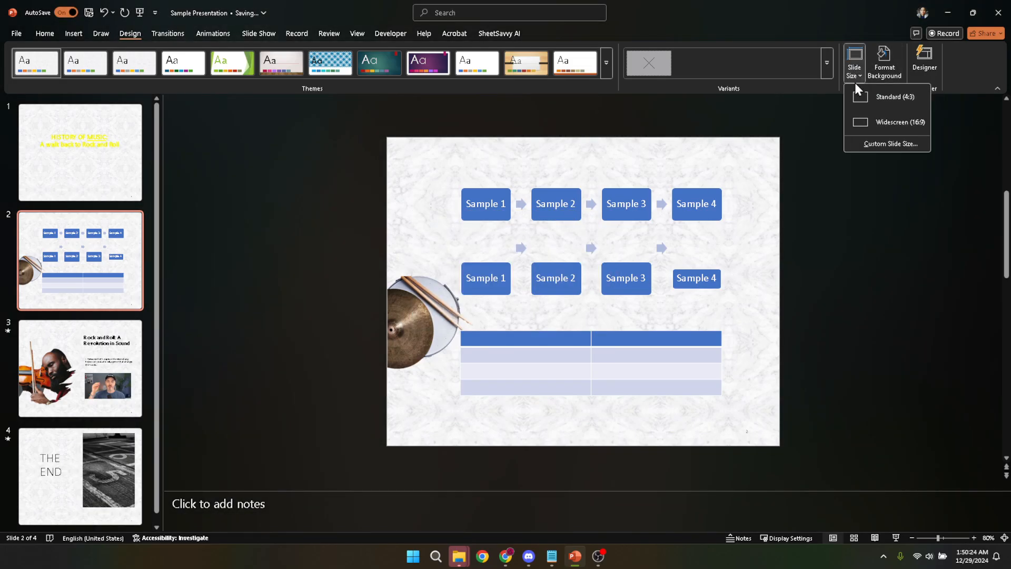
click(890, 143)
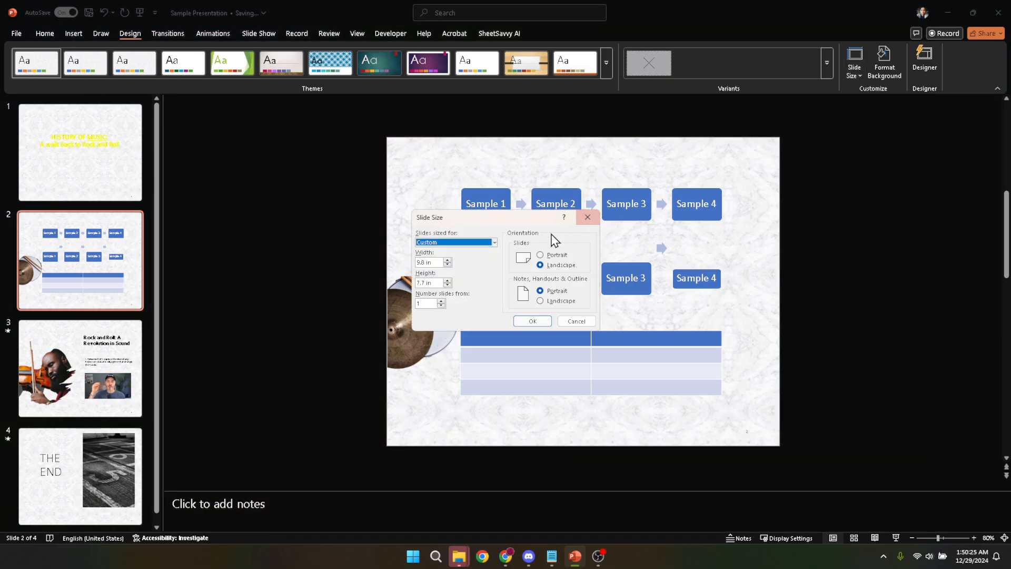
- Set slides to Portrait, confirm with OK, and choose Ensure Fit
click(540, 255)
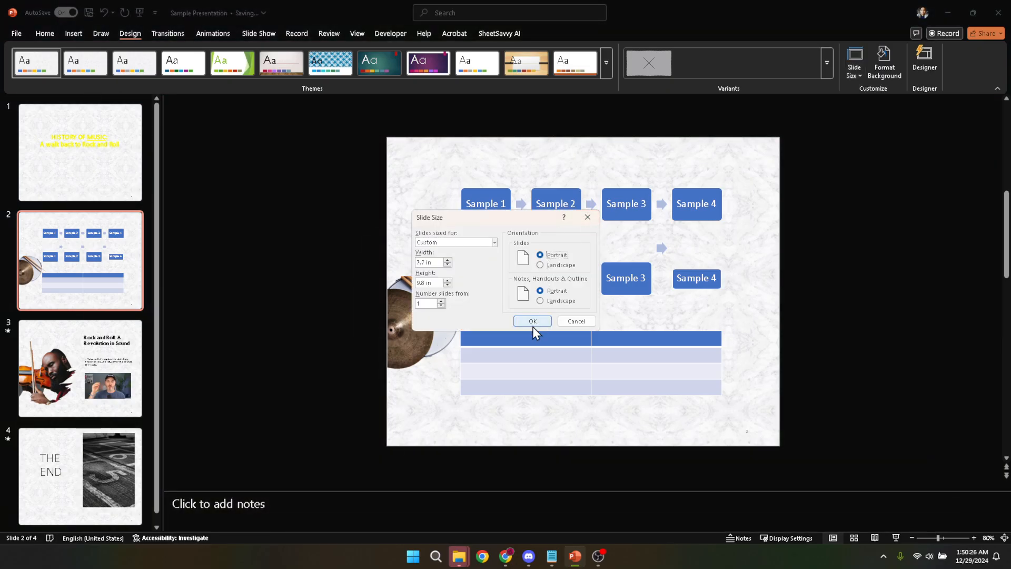
click(532, 322)
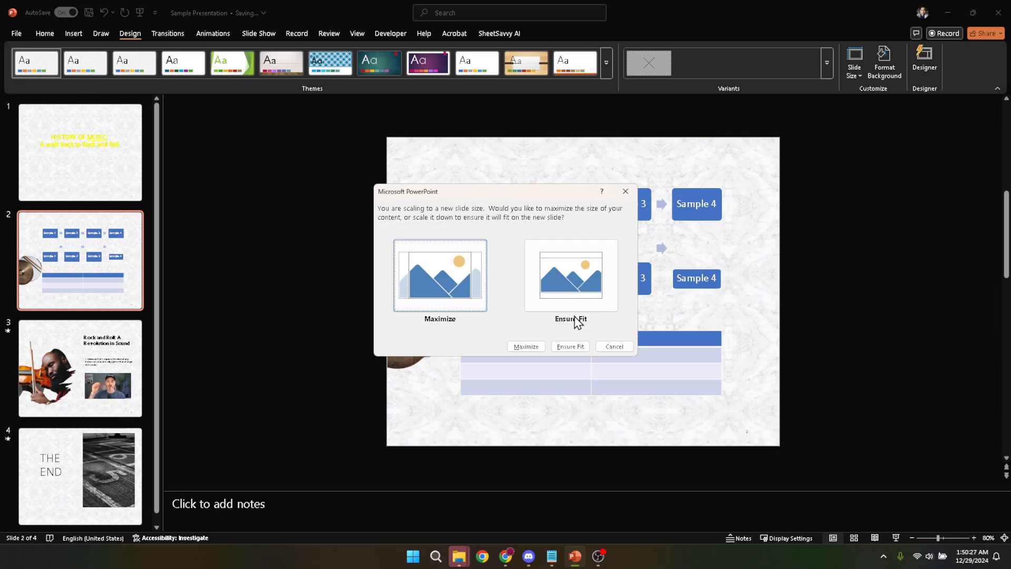
mouse_move(548, 352)
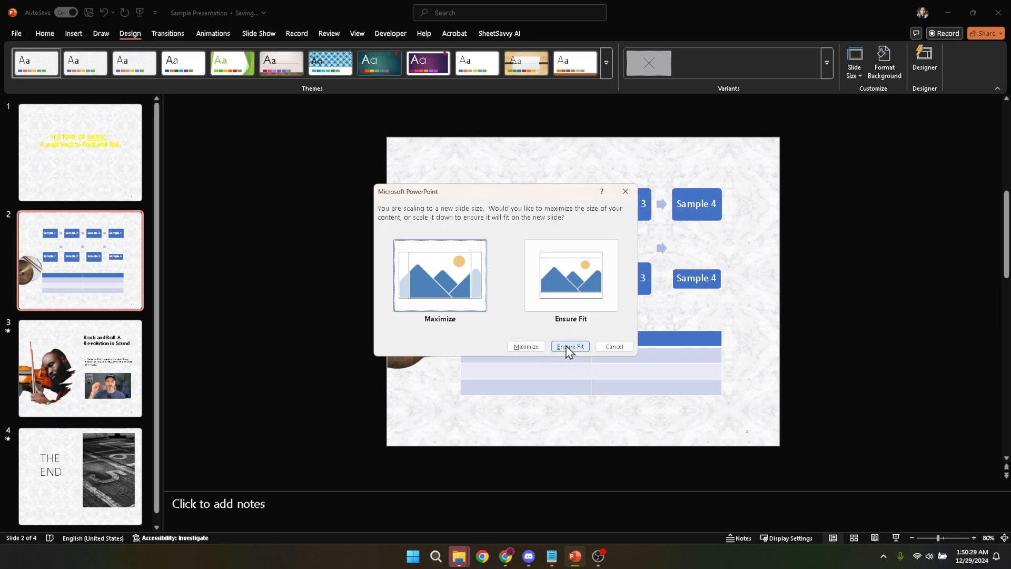
click(569, 346)
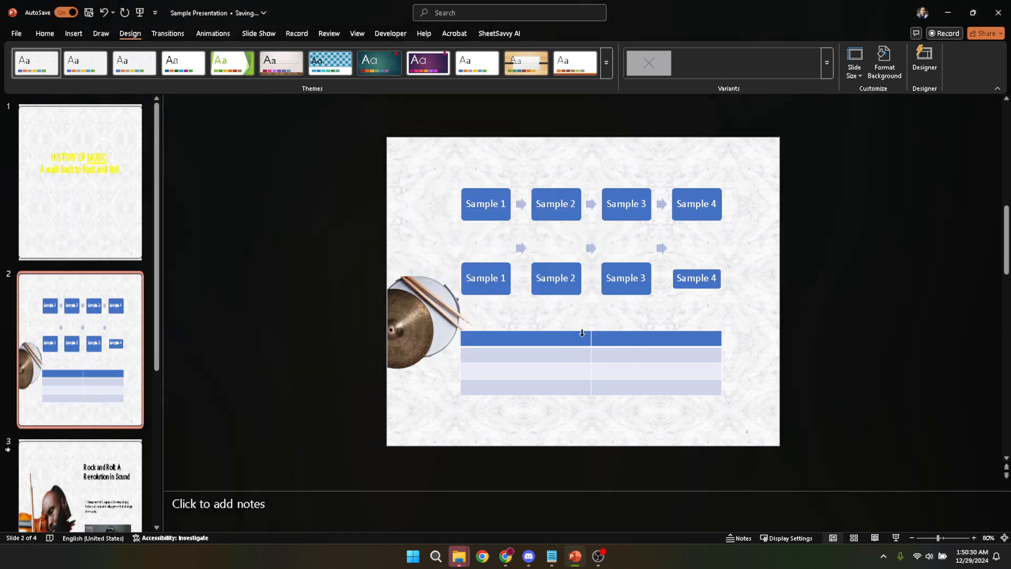
click(854, 62)
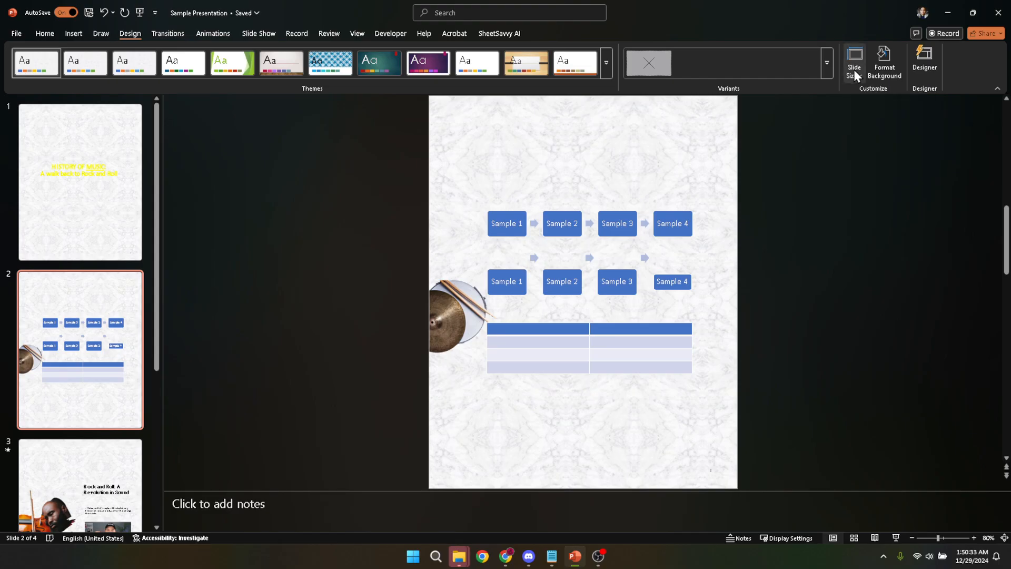
mouse_move(854, 62)
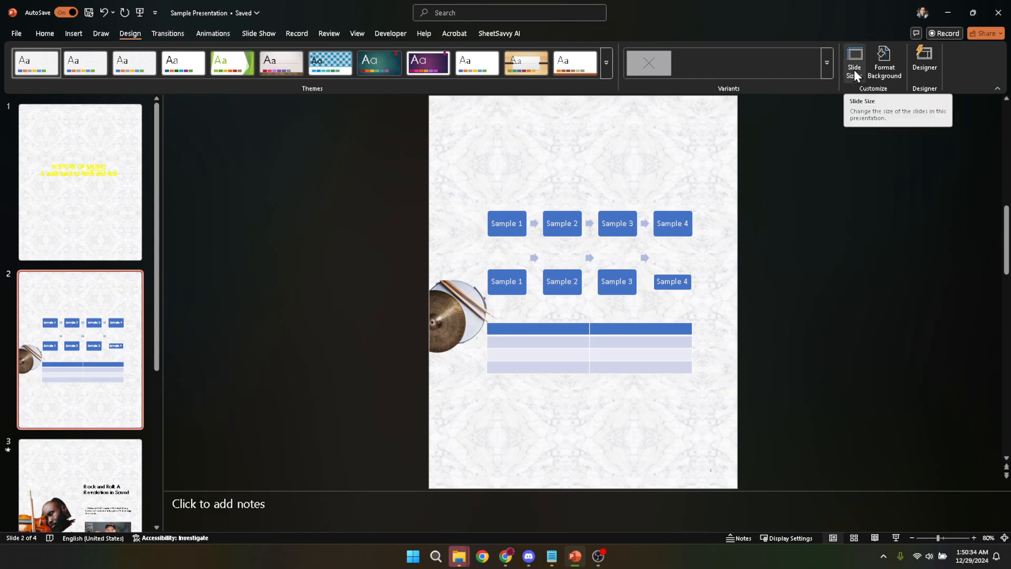